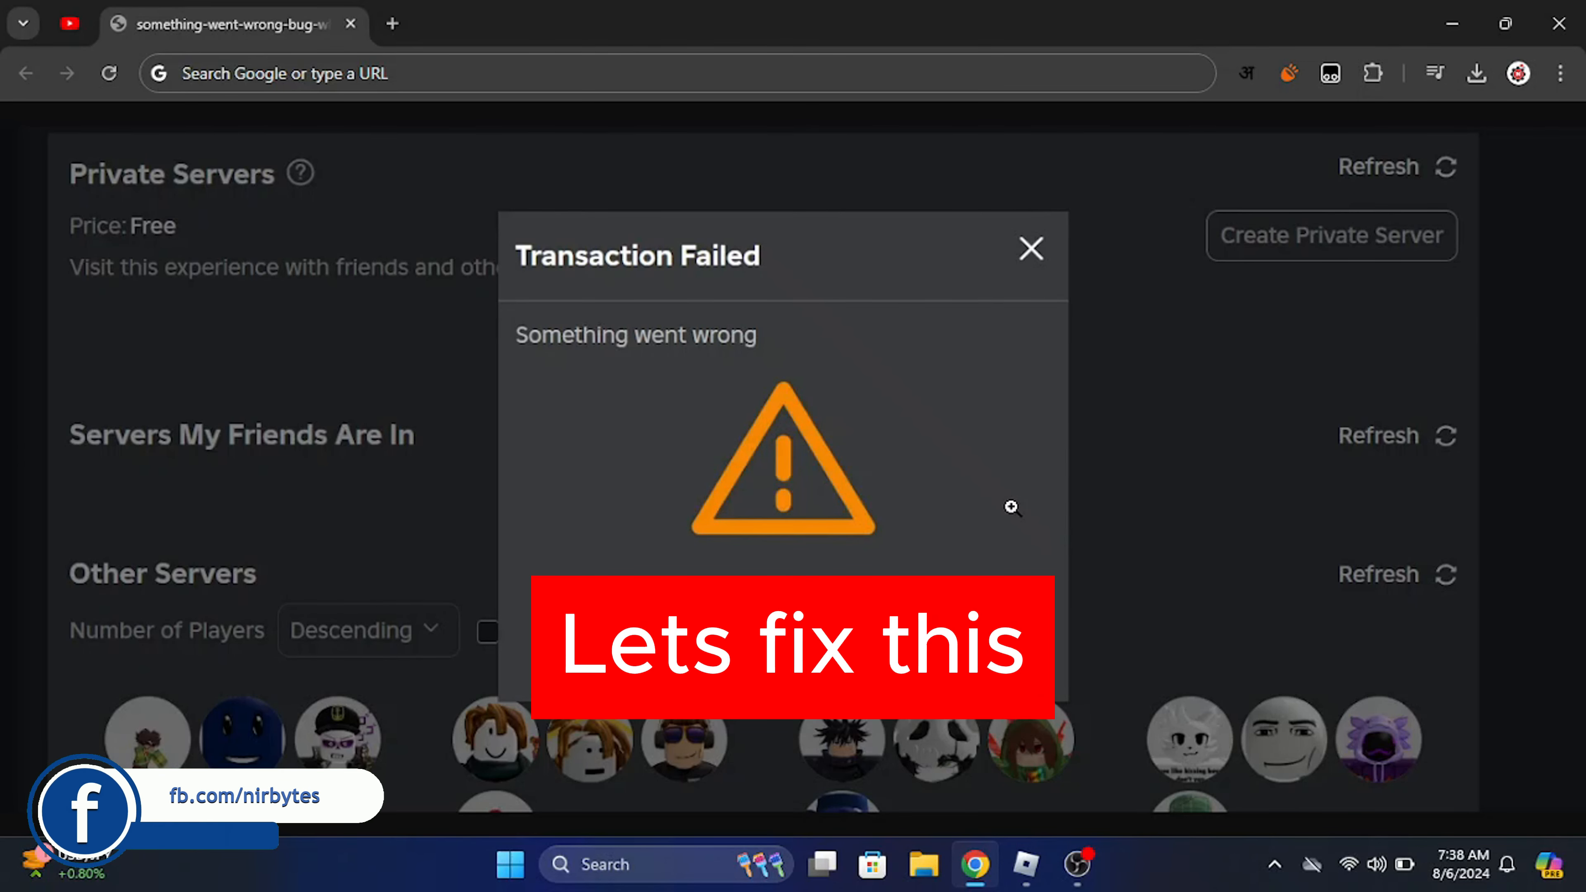
mouse_move(1017, 834)
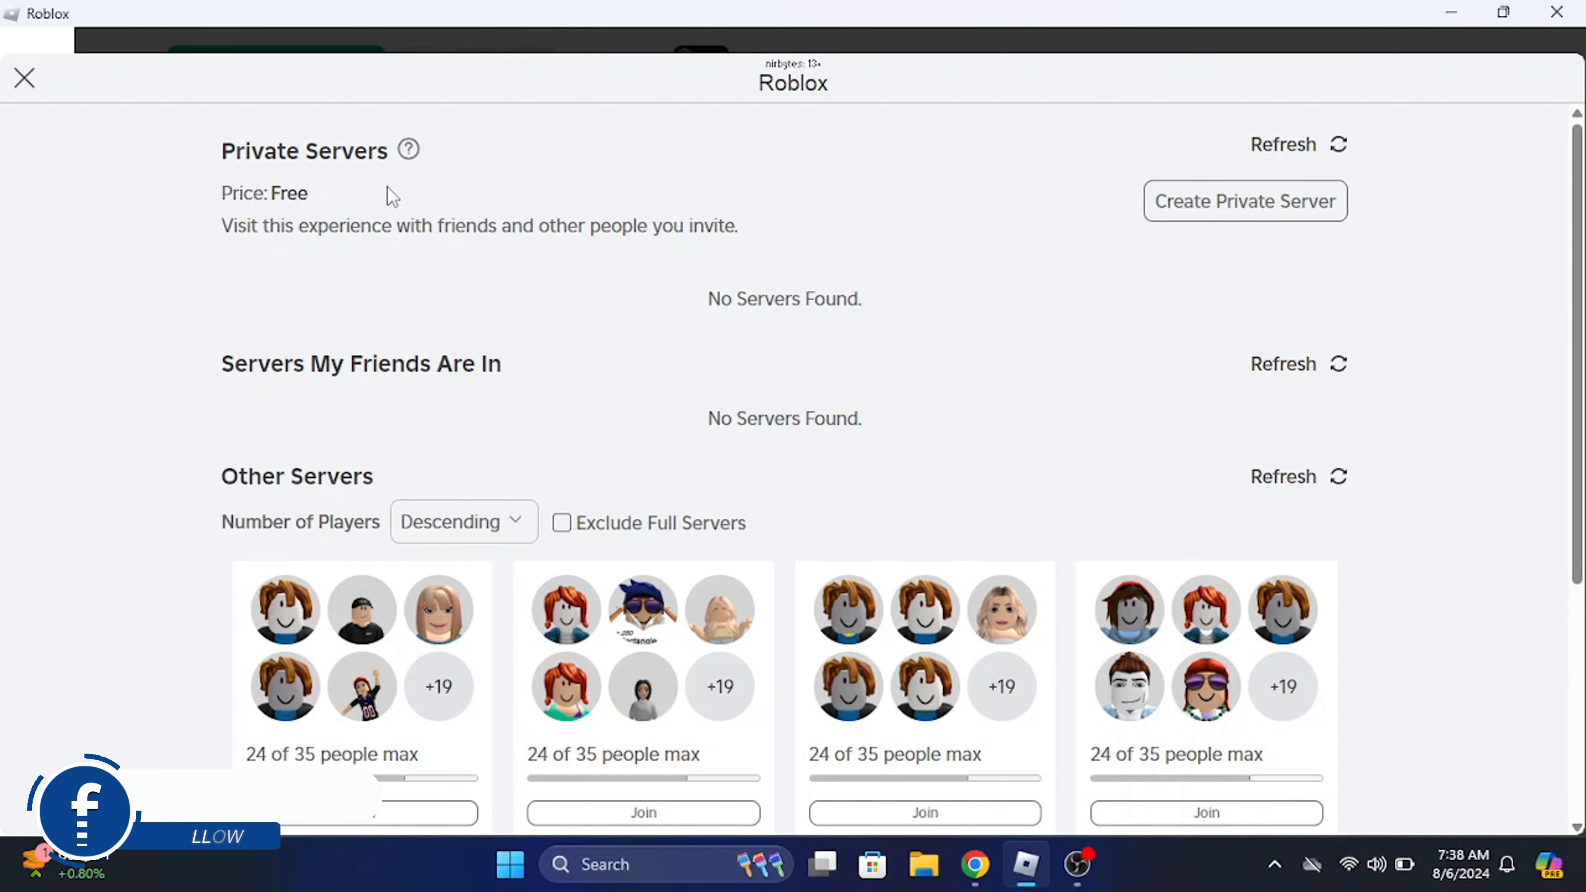
mouse_move(1249, 213)
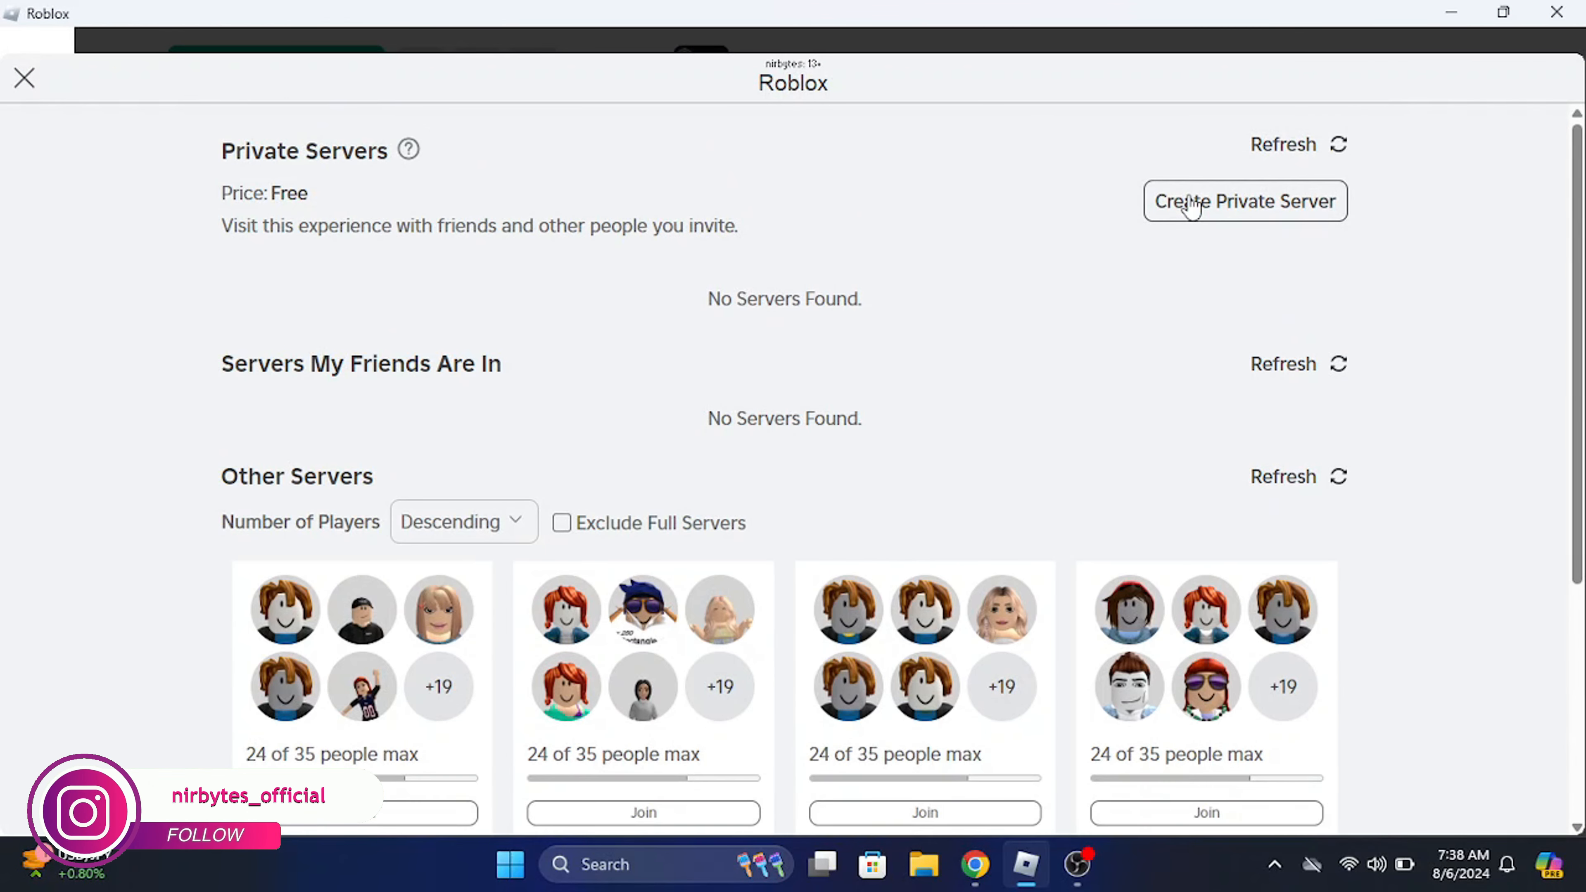
mouse_move(859, 152)
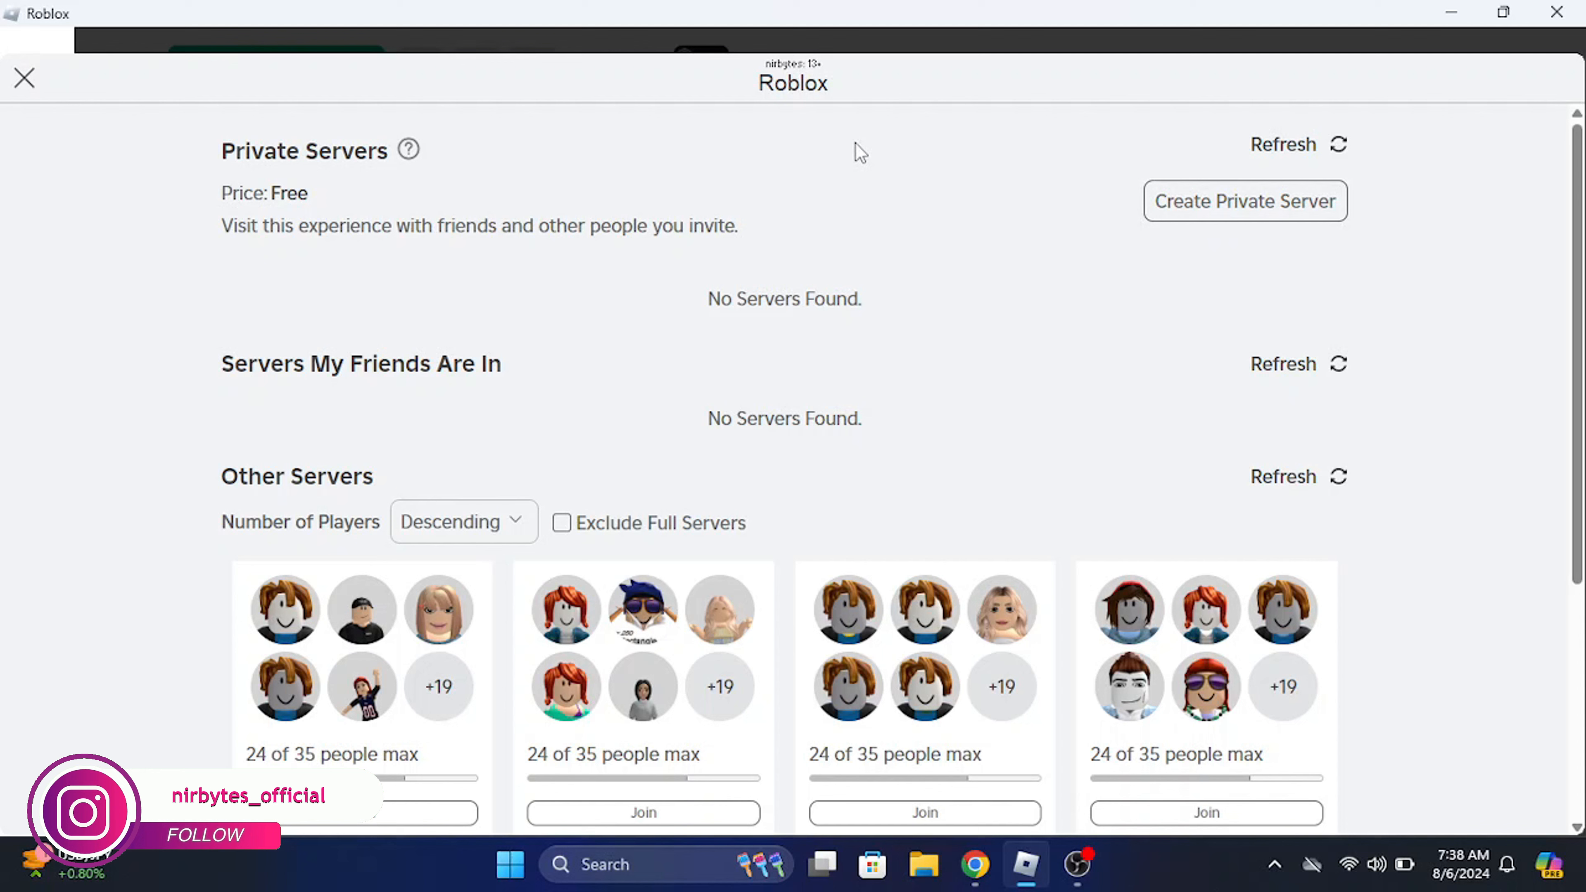
mouse_move(1086, 195)
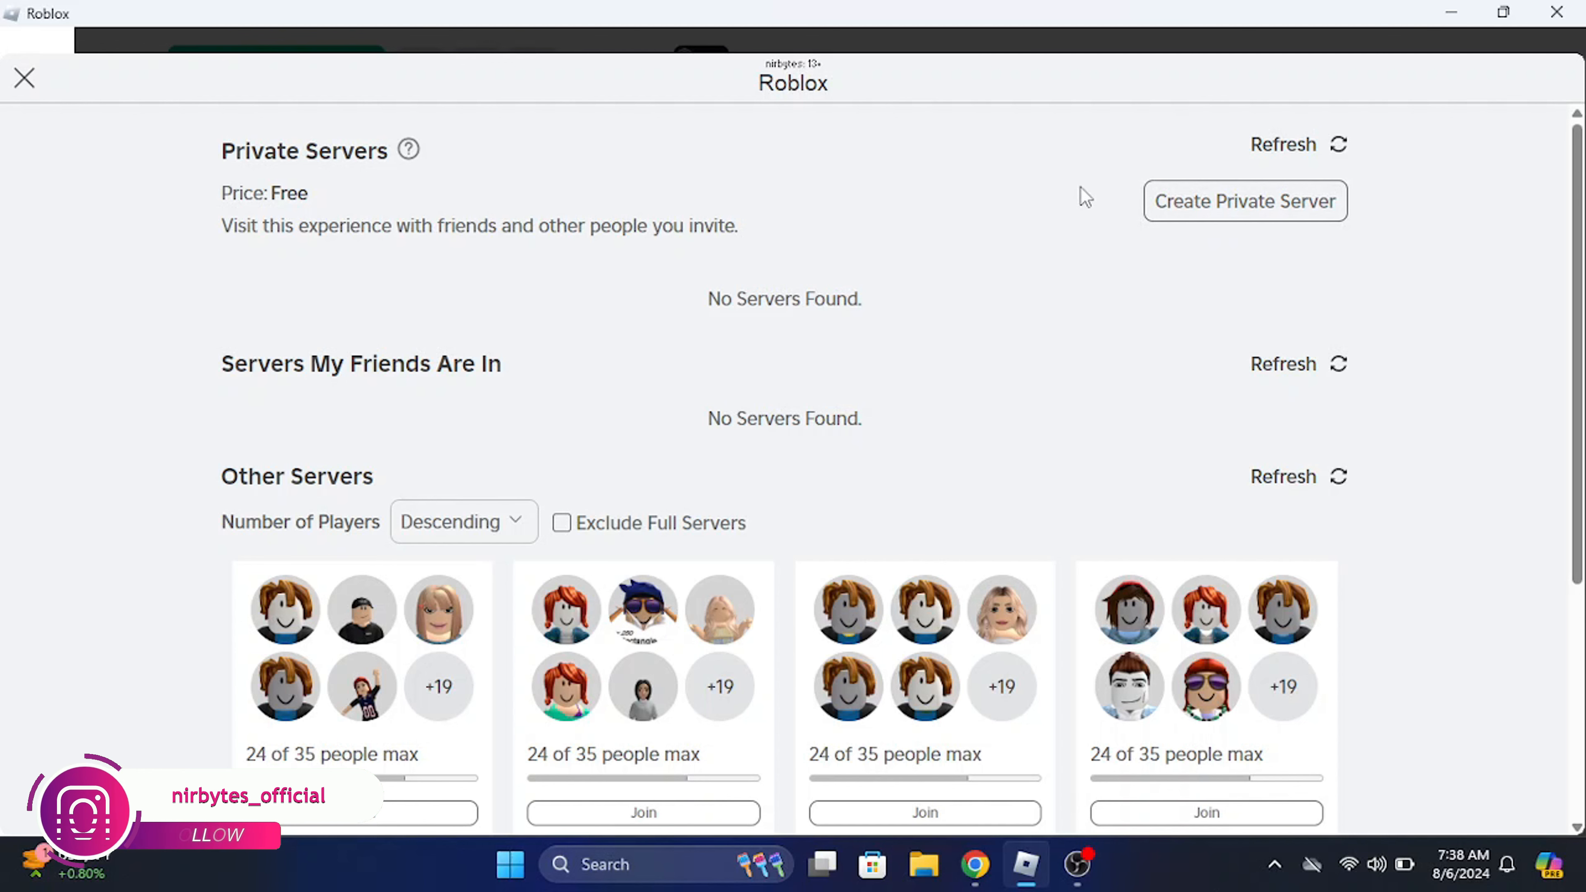
Start creating a free private server from the experience's Servers page.
left_click(1244, 200)
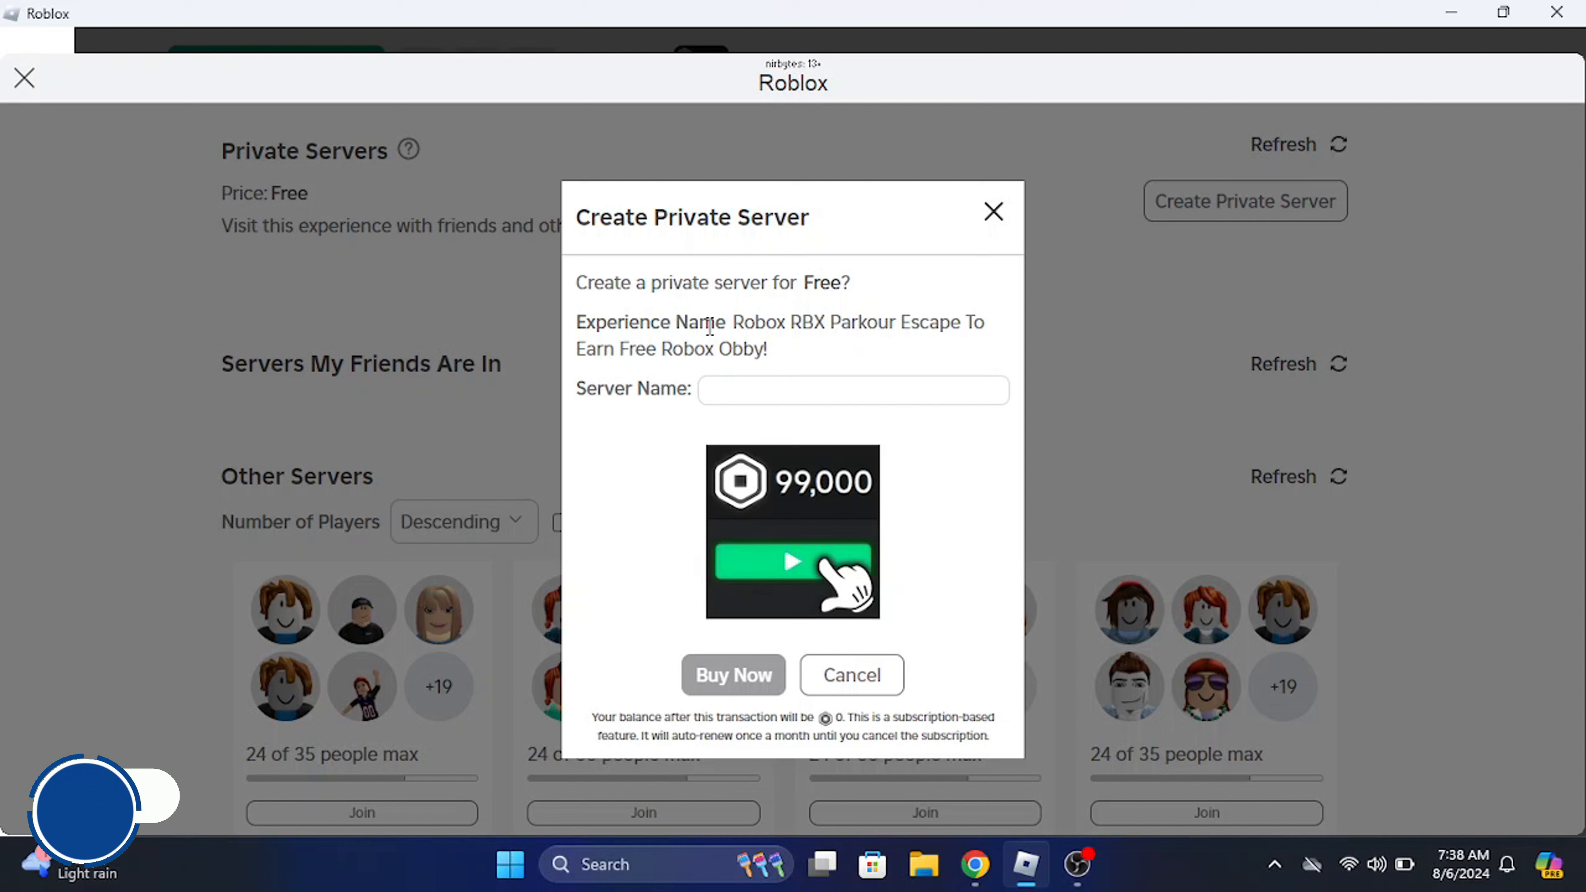
mouse_move(813, 360)
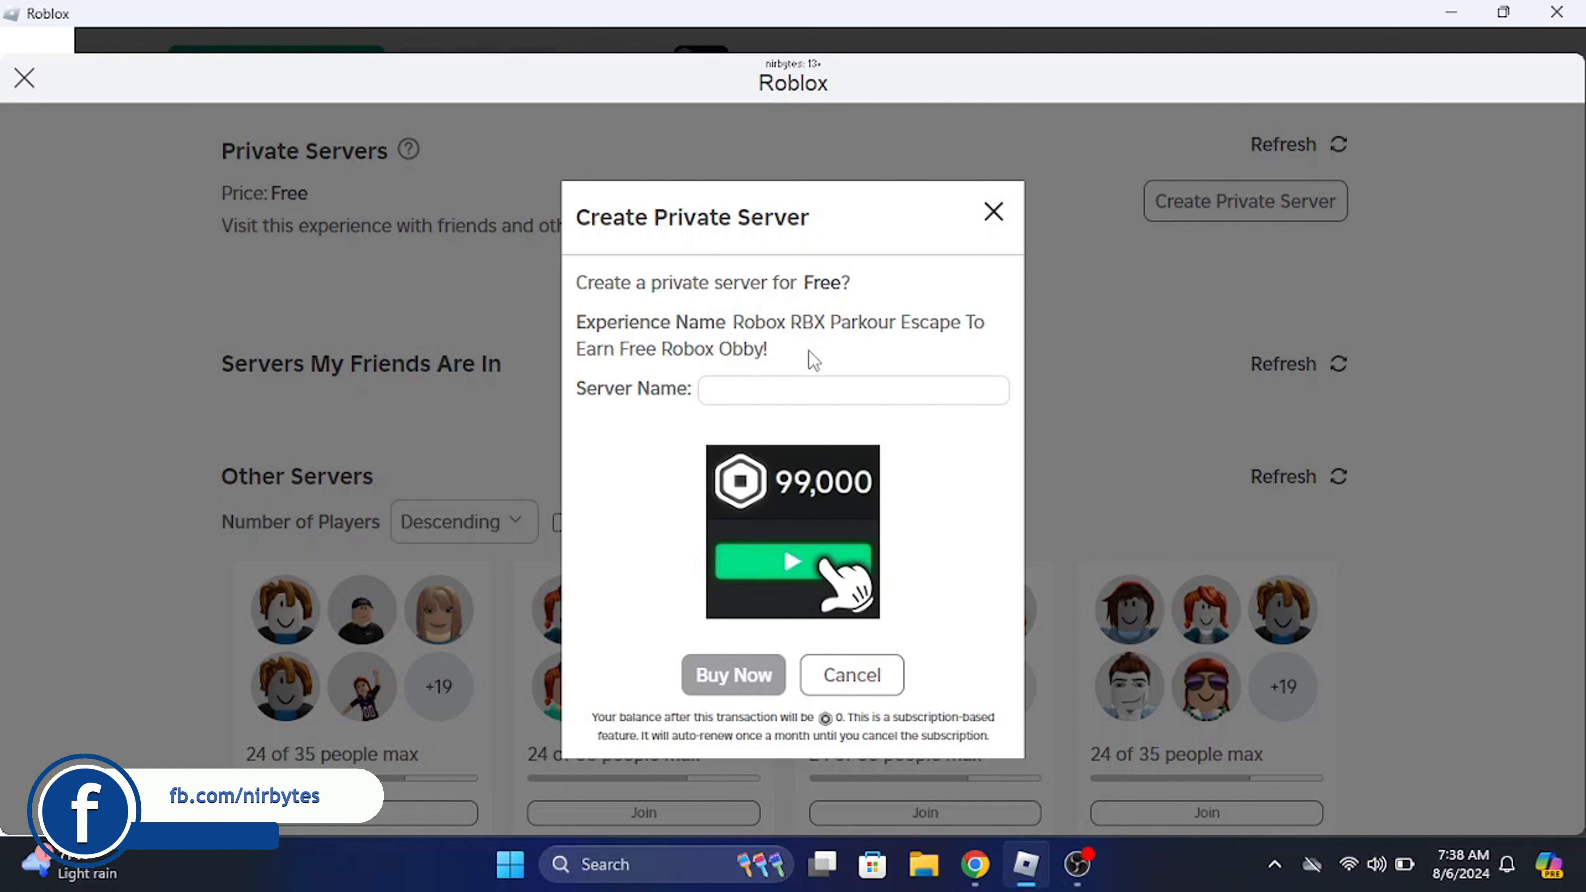
mouse_move(882, 419)
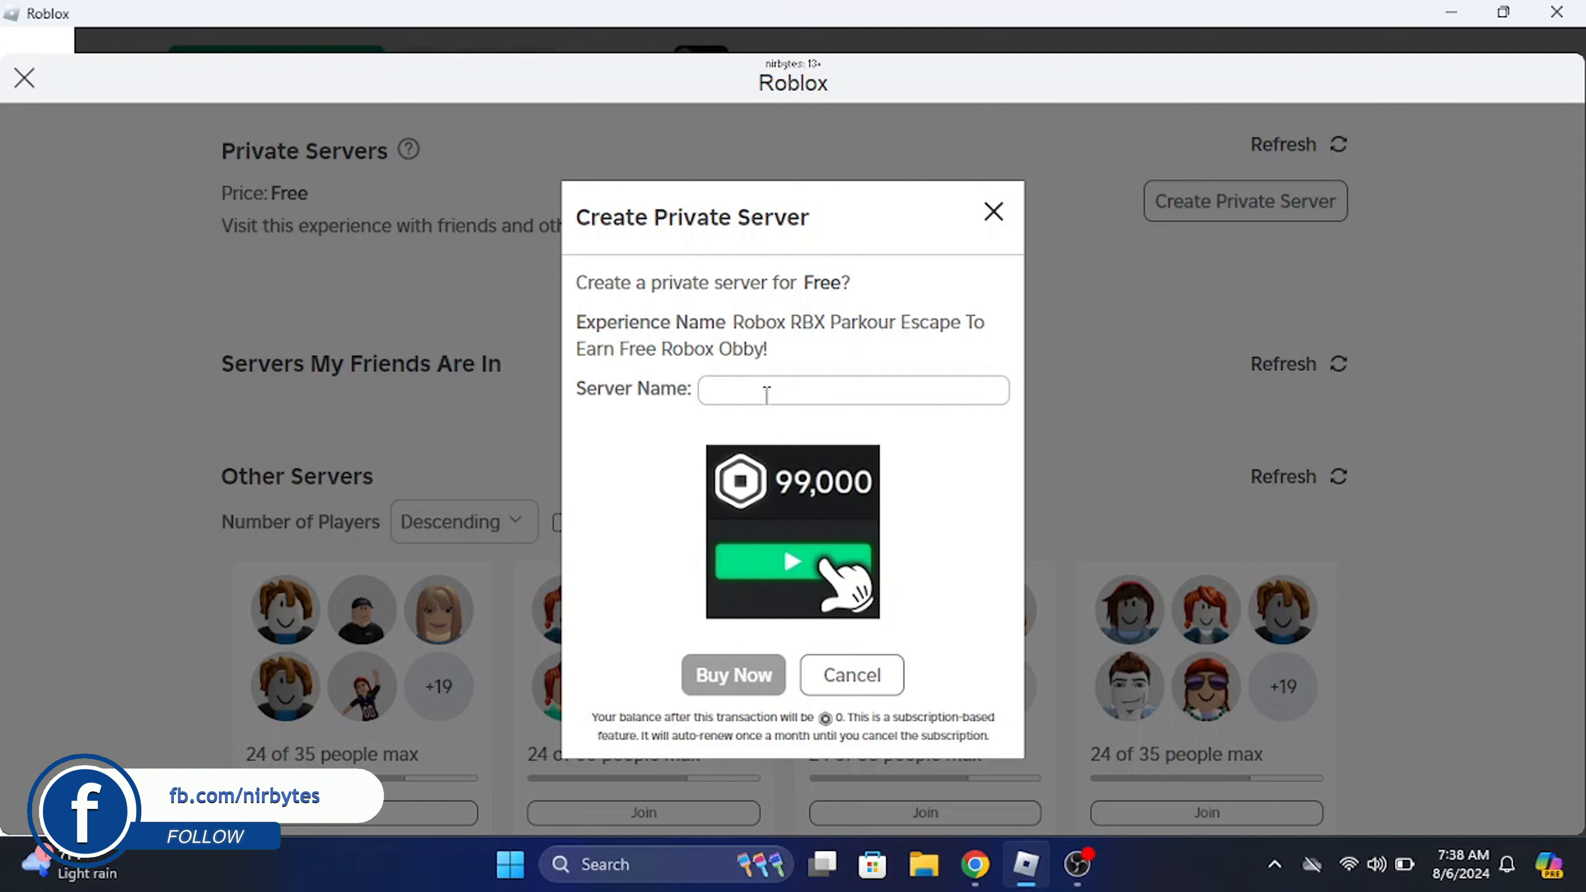
mouse_move(992, 249)
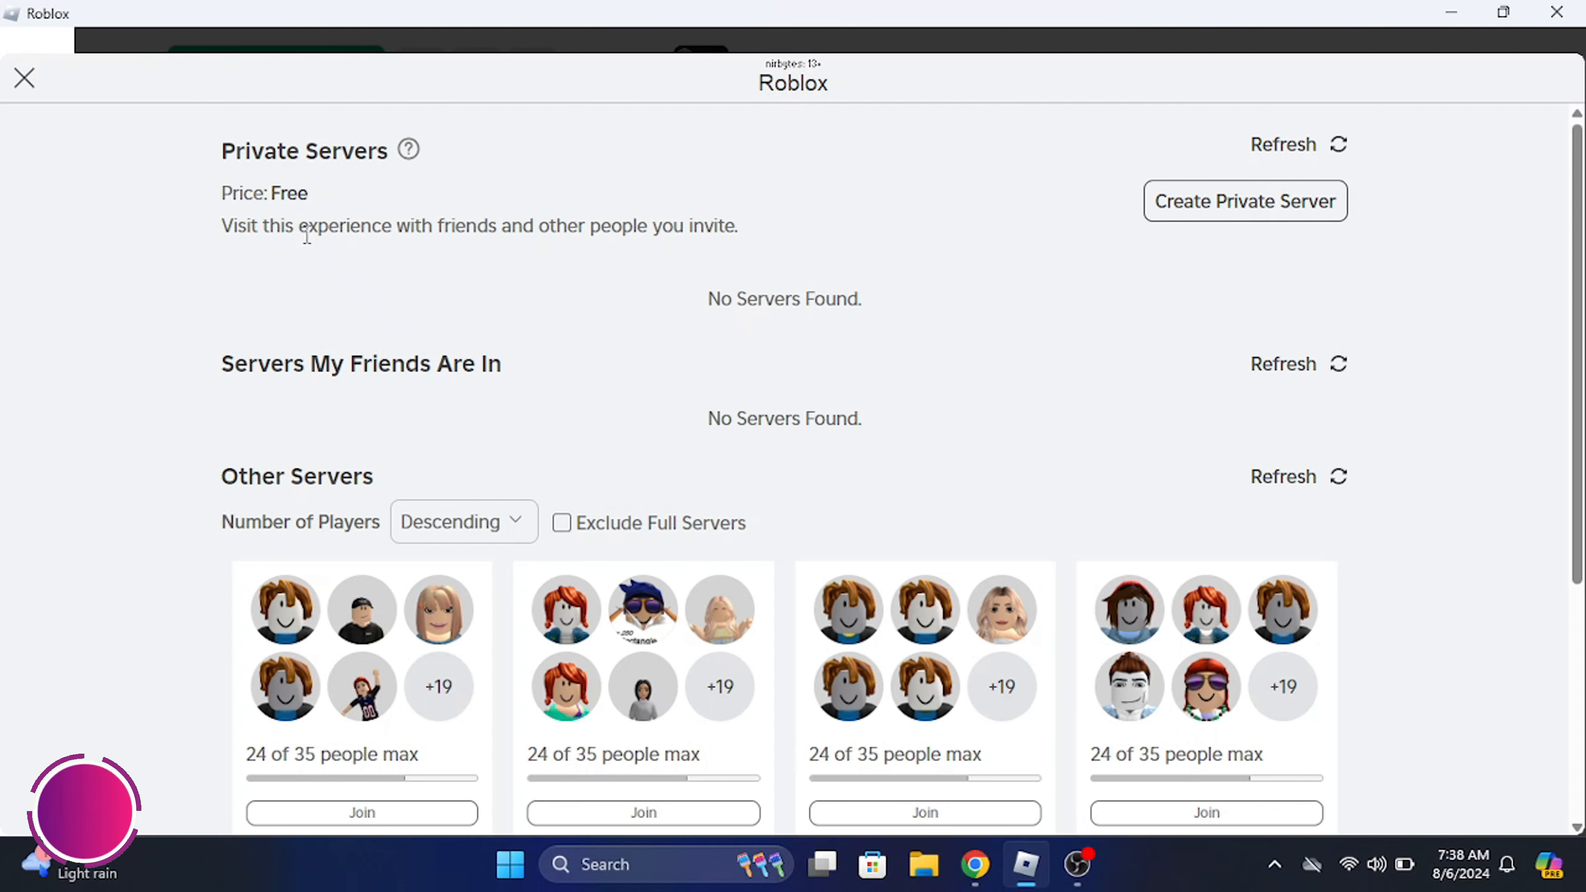
mouse_move(1171, 217)
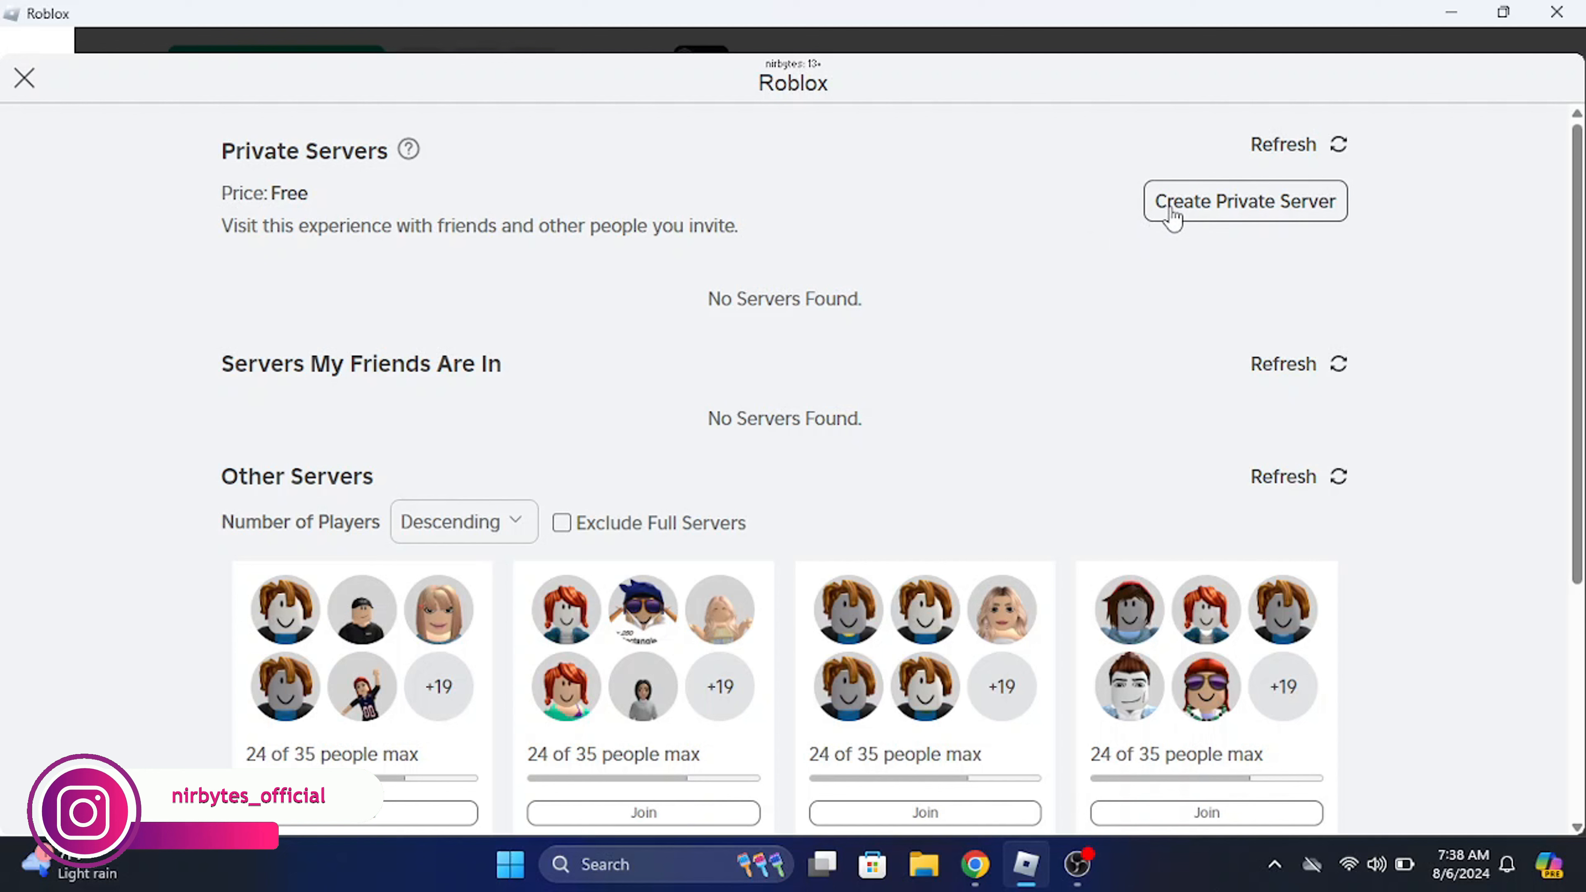
mouse_move(1058, 207)
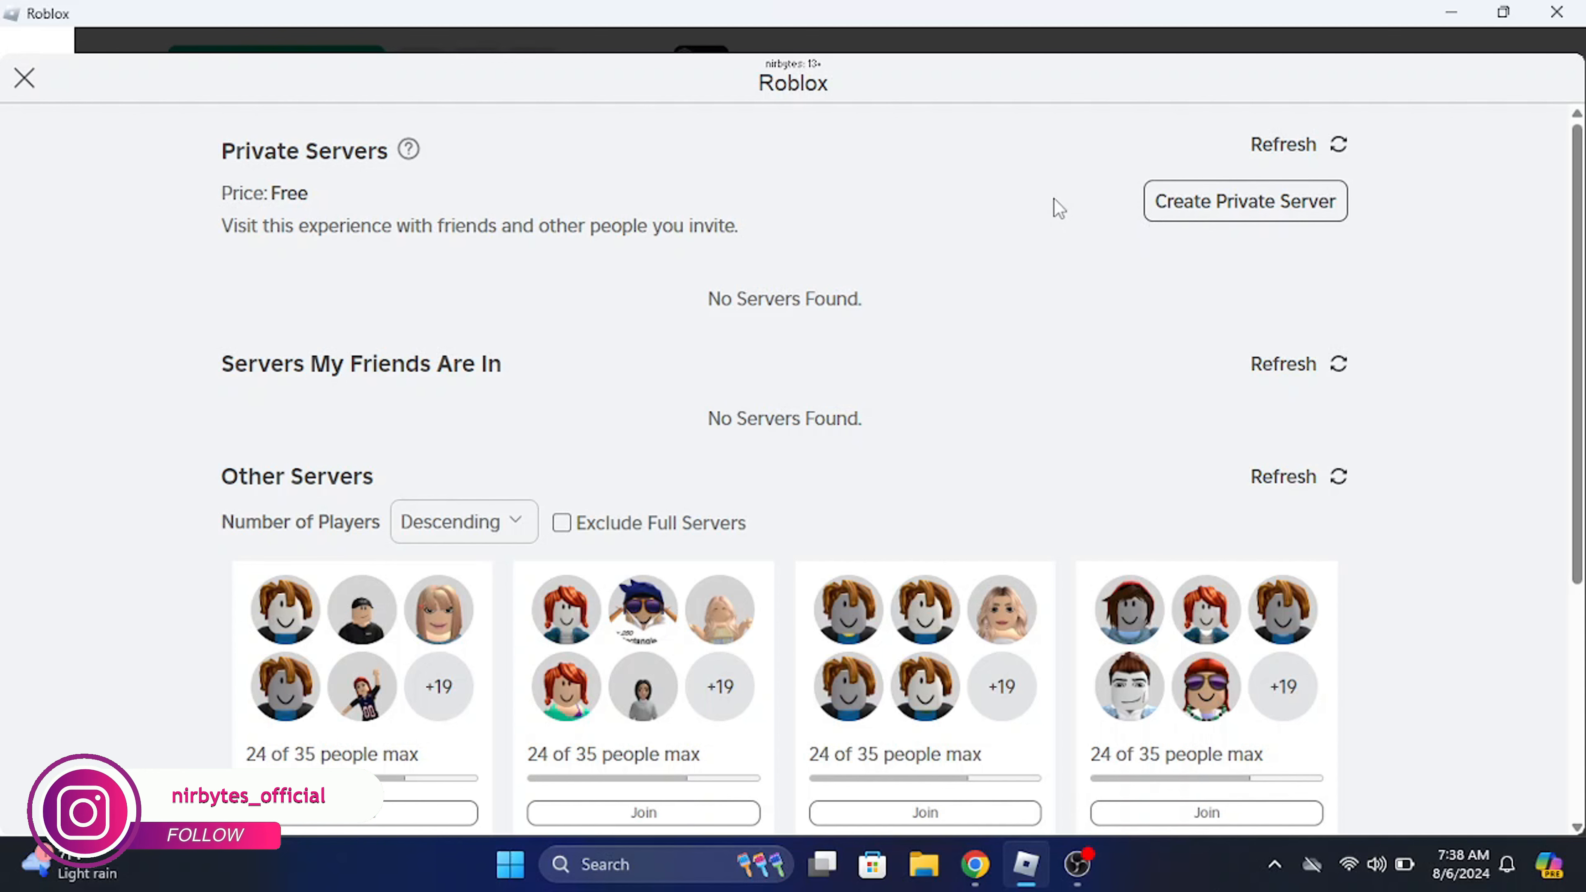
mouse_move(958, 221)
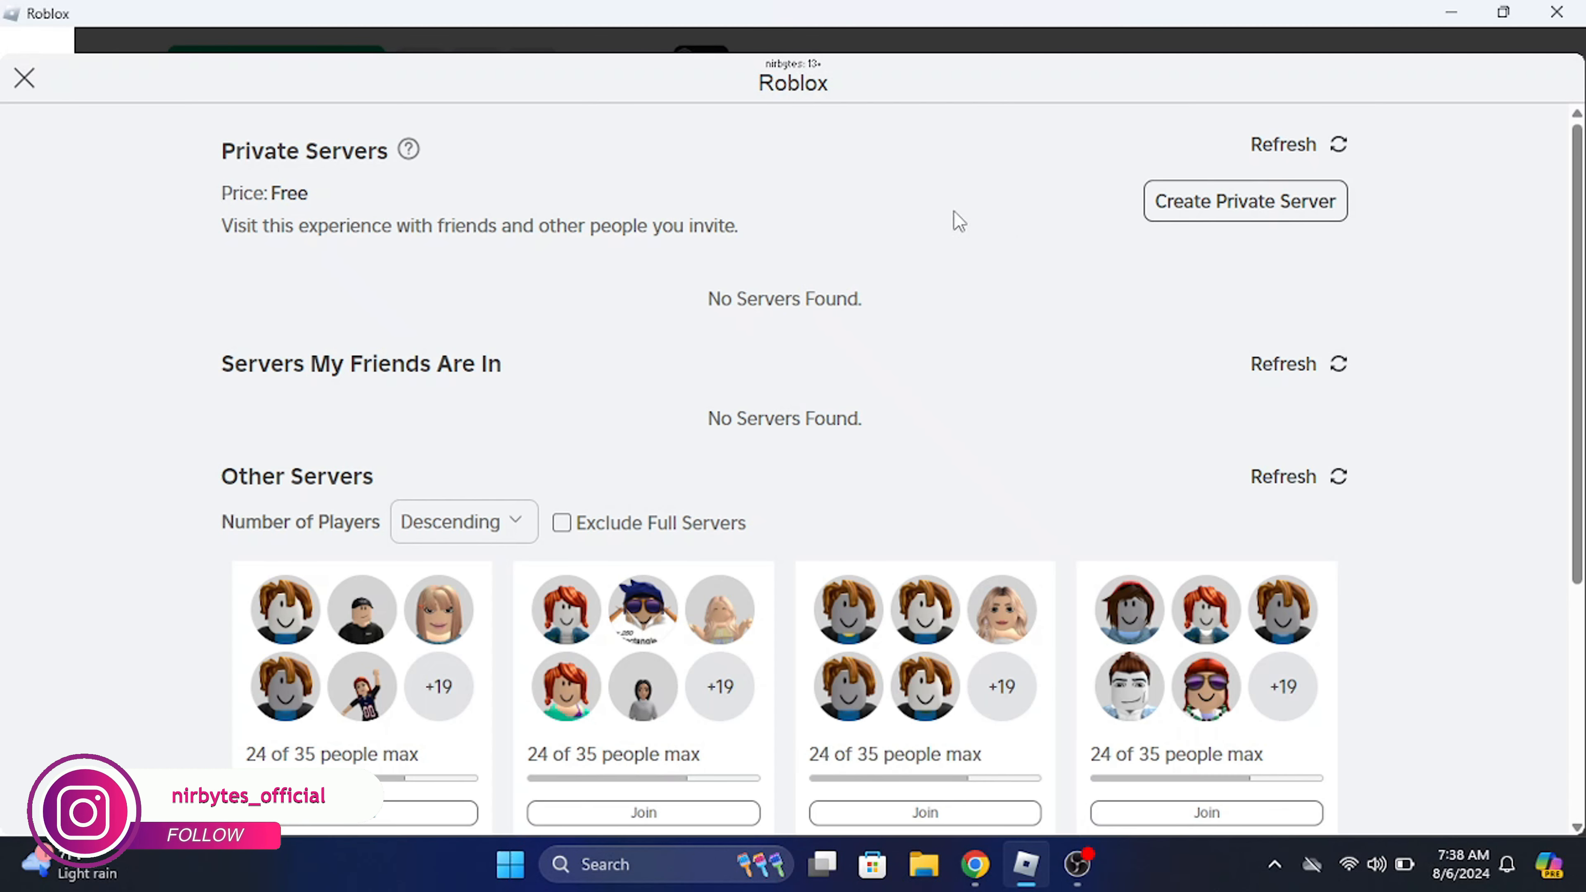
Leave the servers page and return to the 'free robux' search results.
left_click(24, 77)
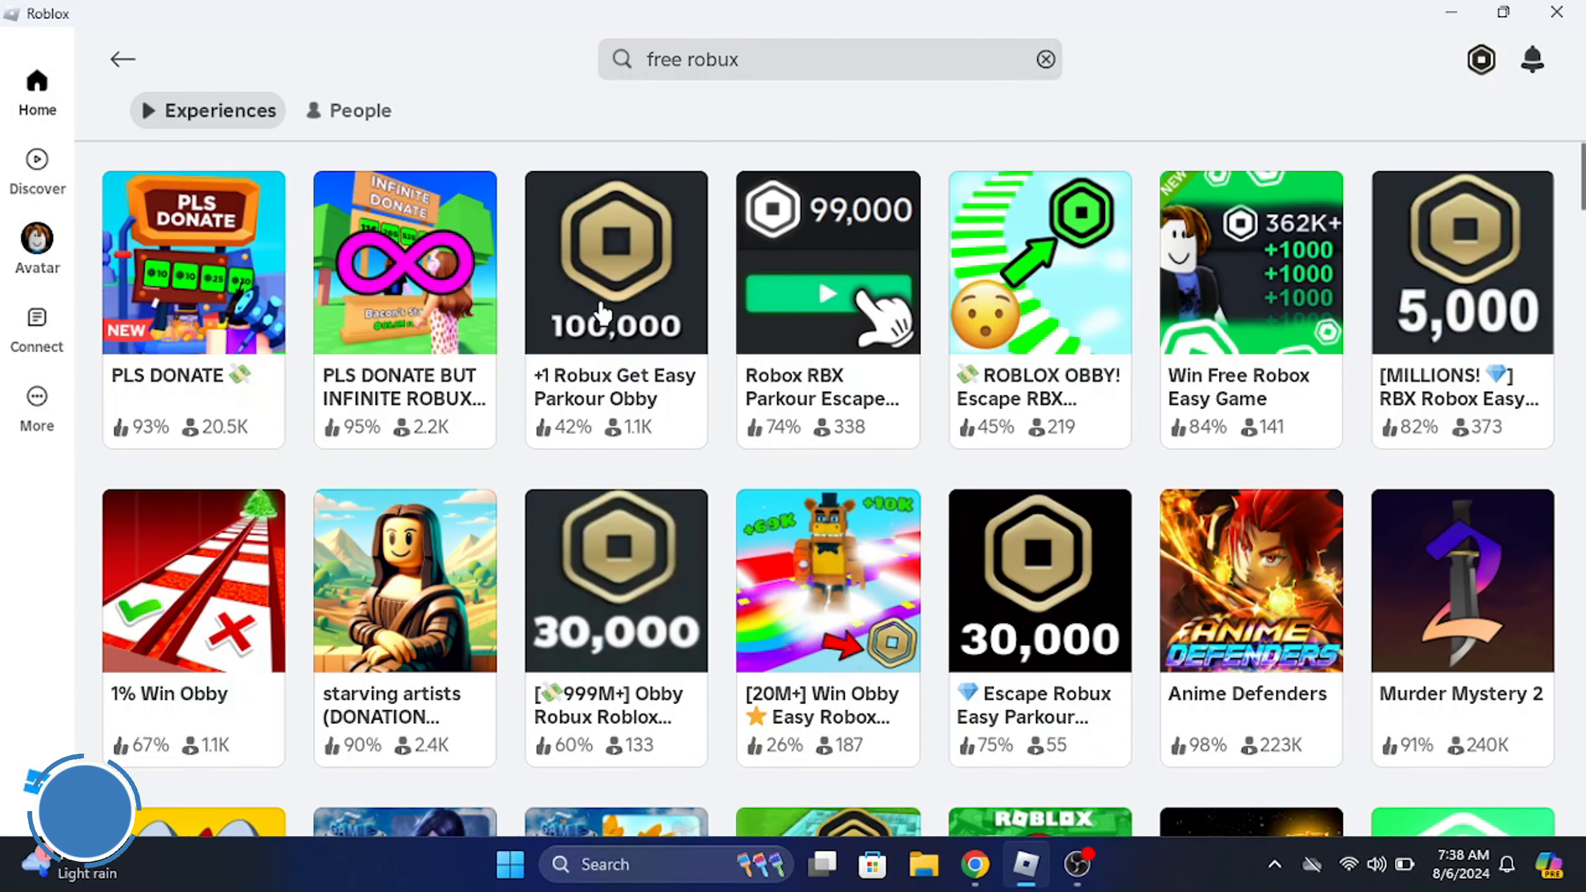
Reach the Parental Controls section through More and the account settings.
left_click(37, 405)
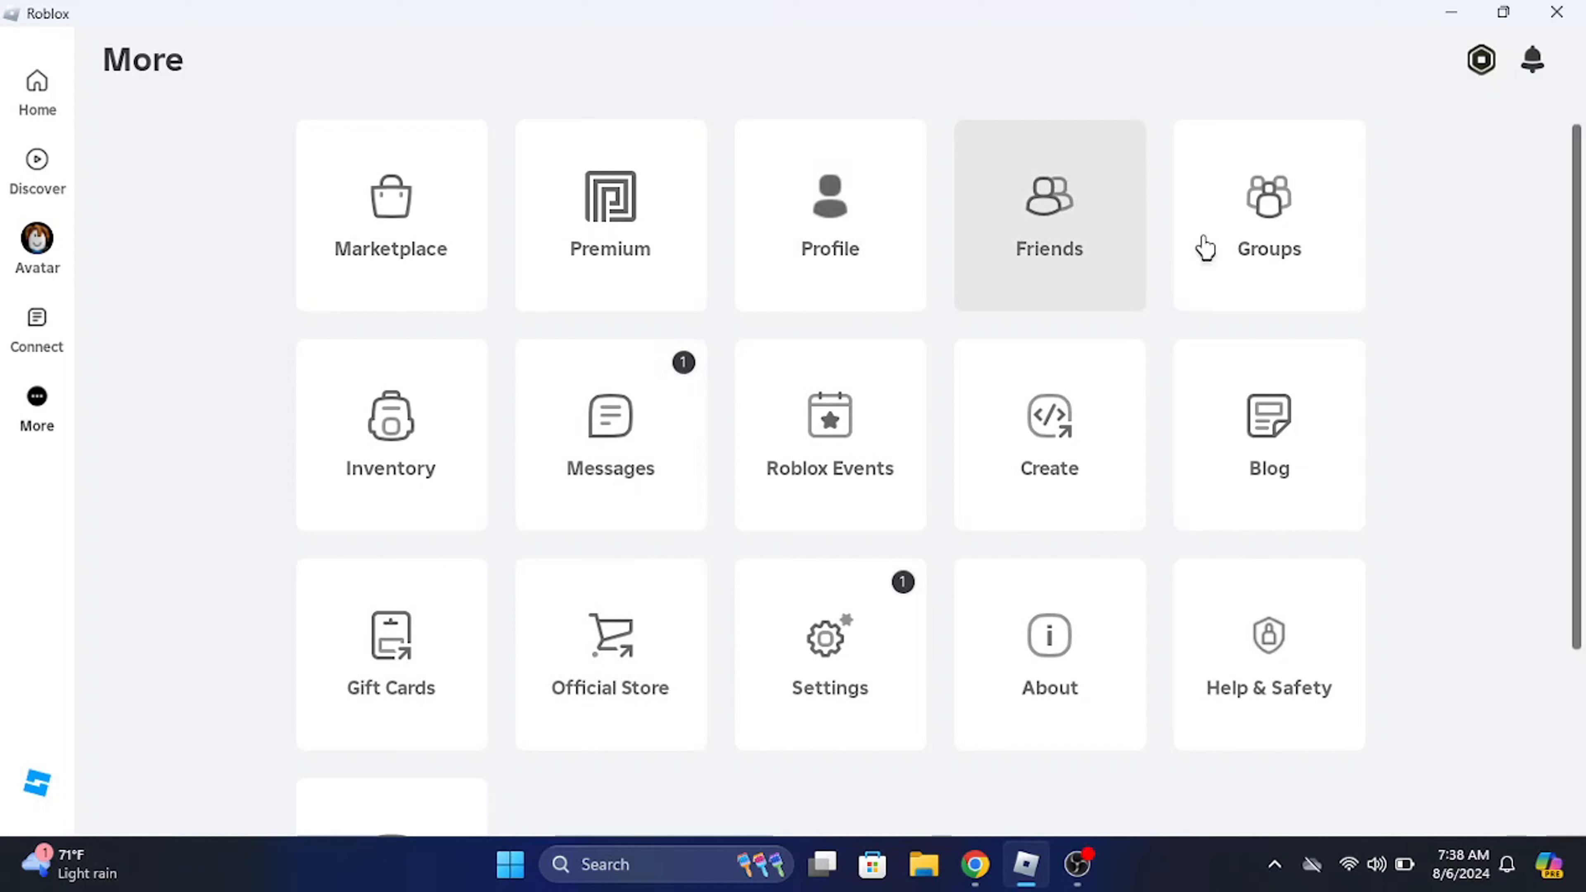
mouse_move(829, 648)
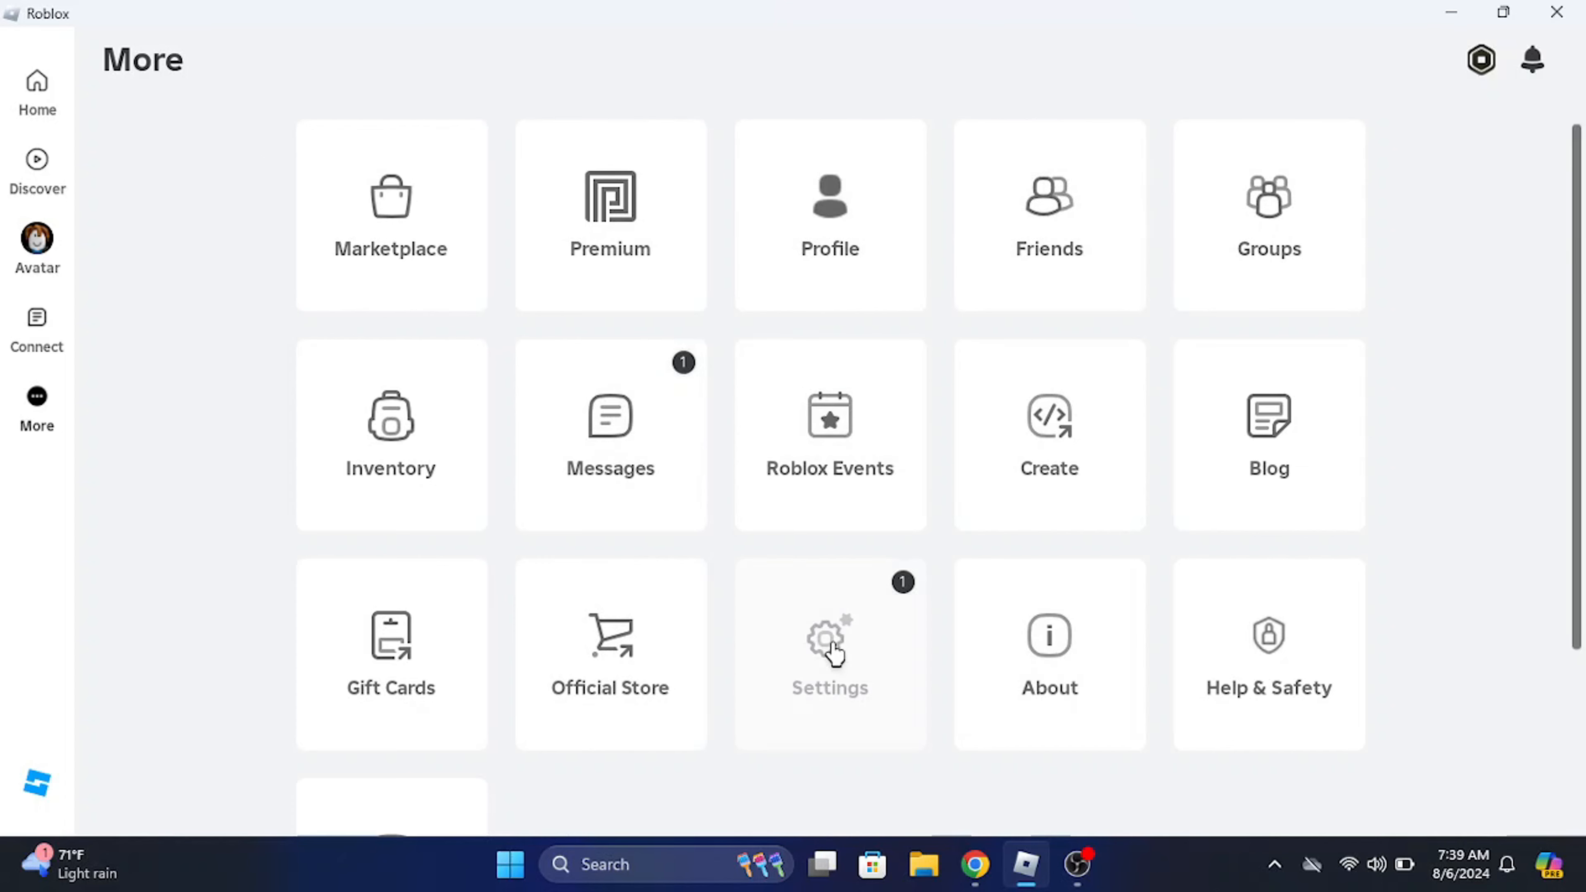
left_click(829, 653)
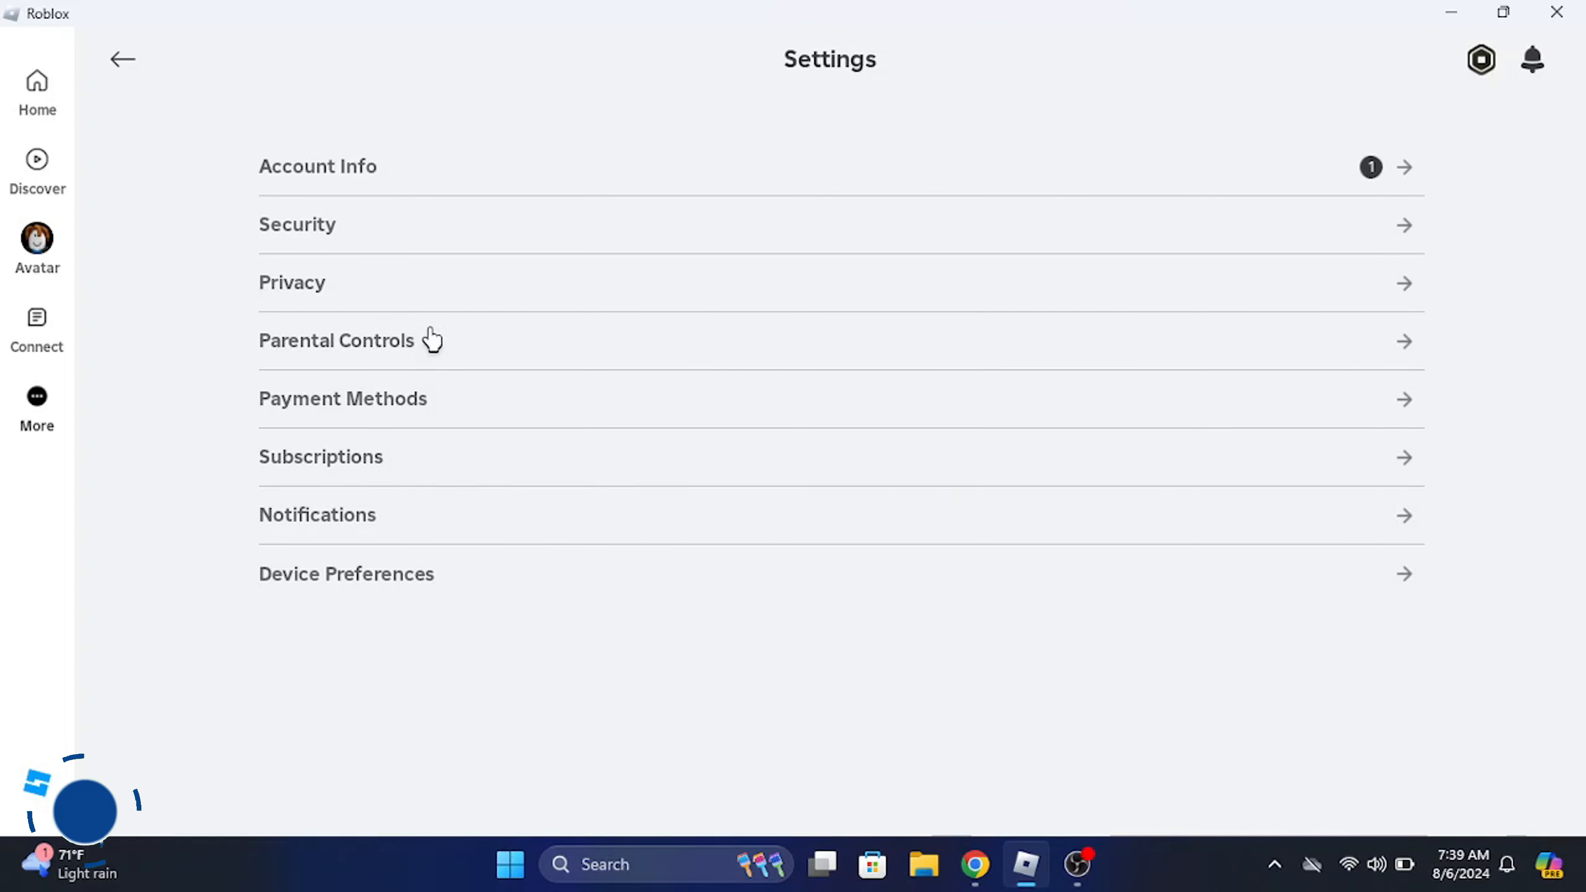
left_click(337, 340)
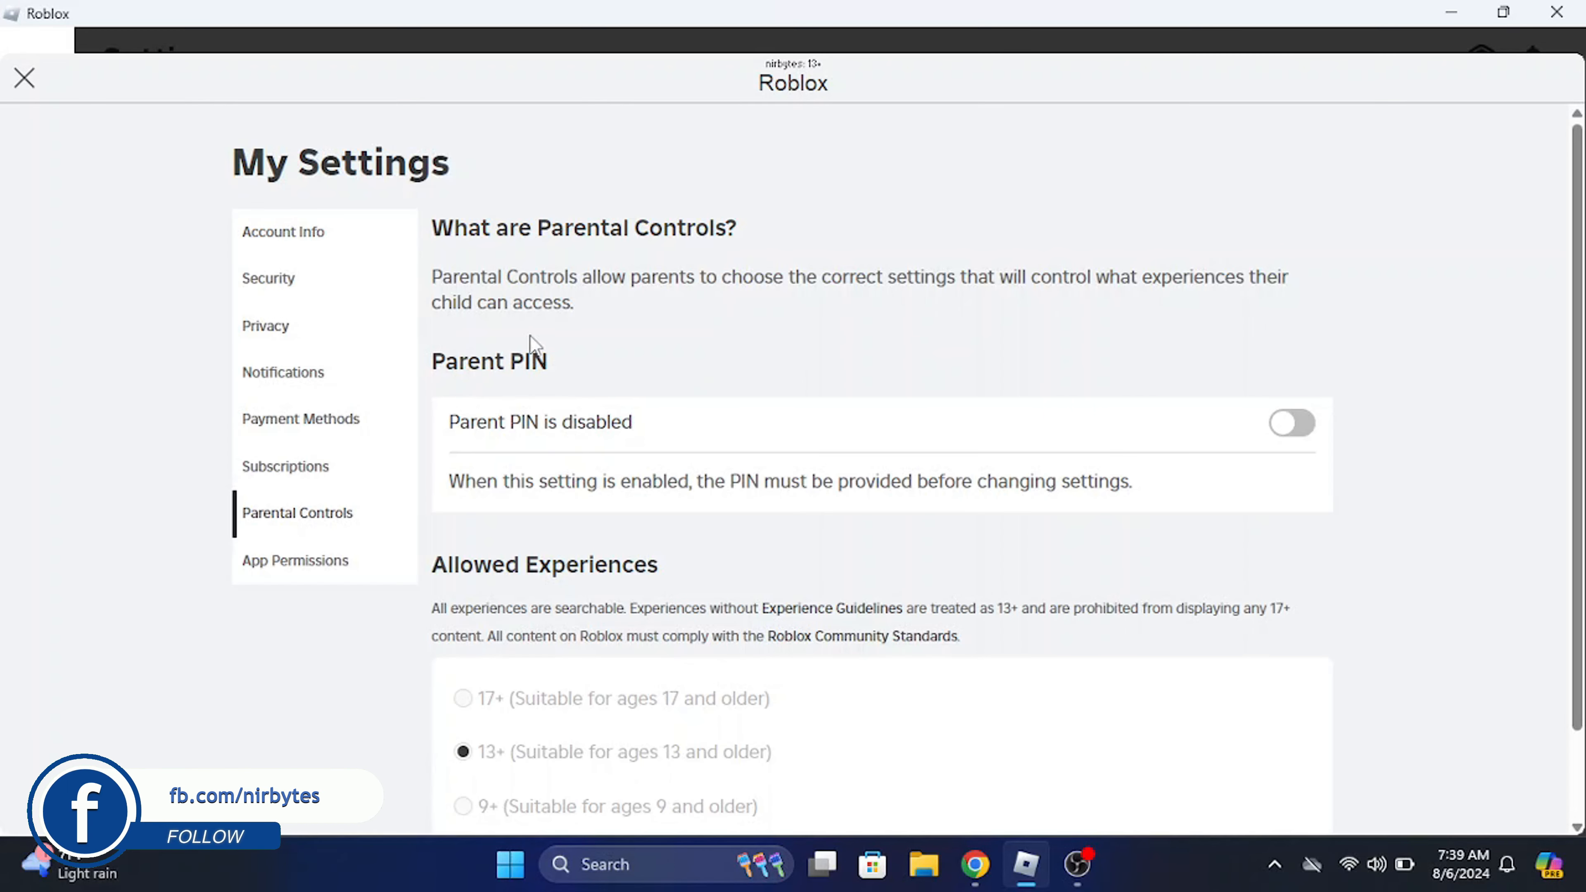
Switch Allowed Experiences to 9+ and return to the account settings list.
scroll("down", 3)
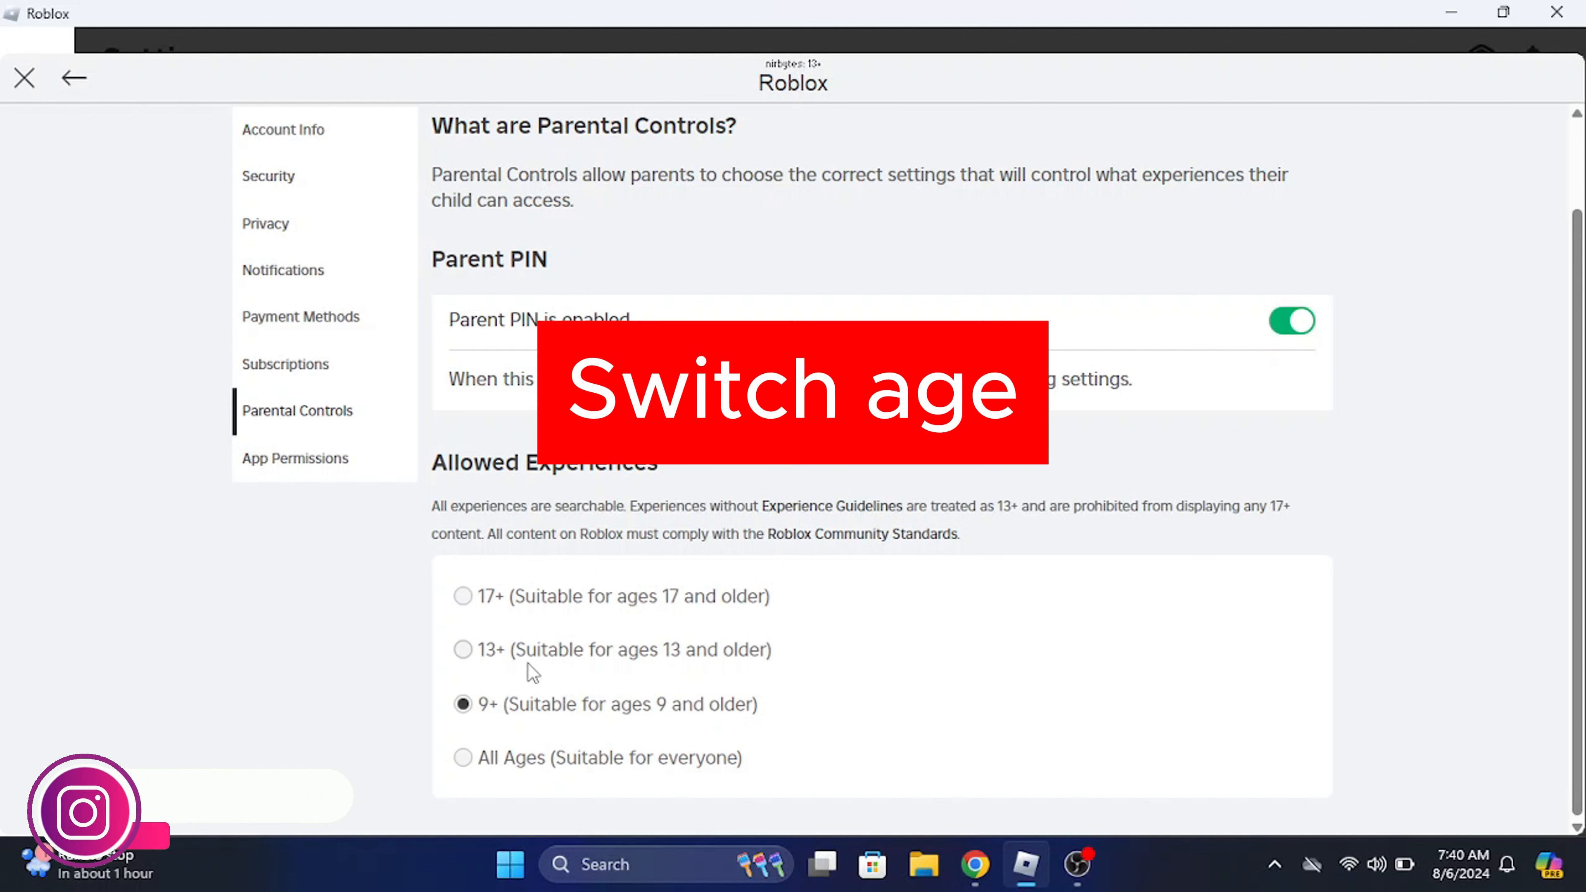
left_click(463, 649)
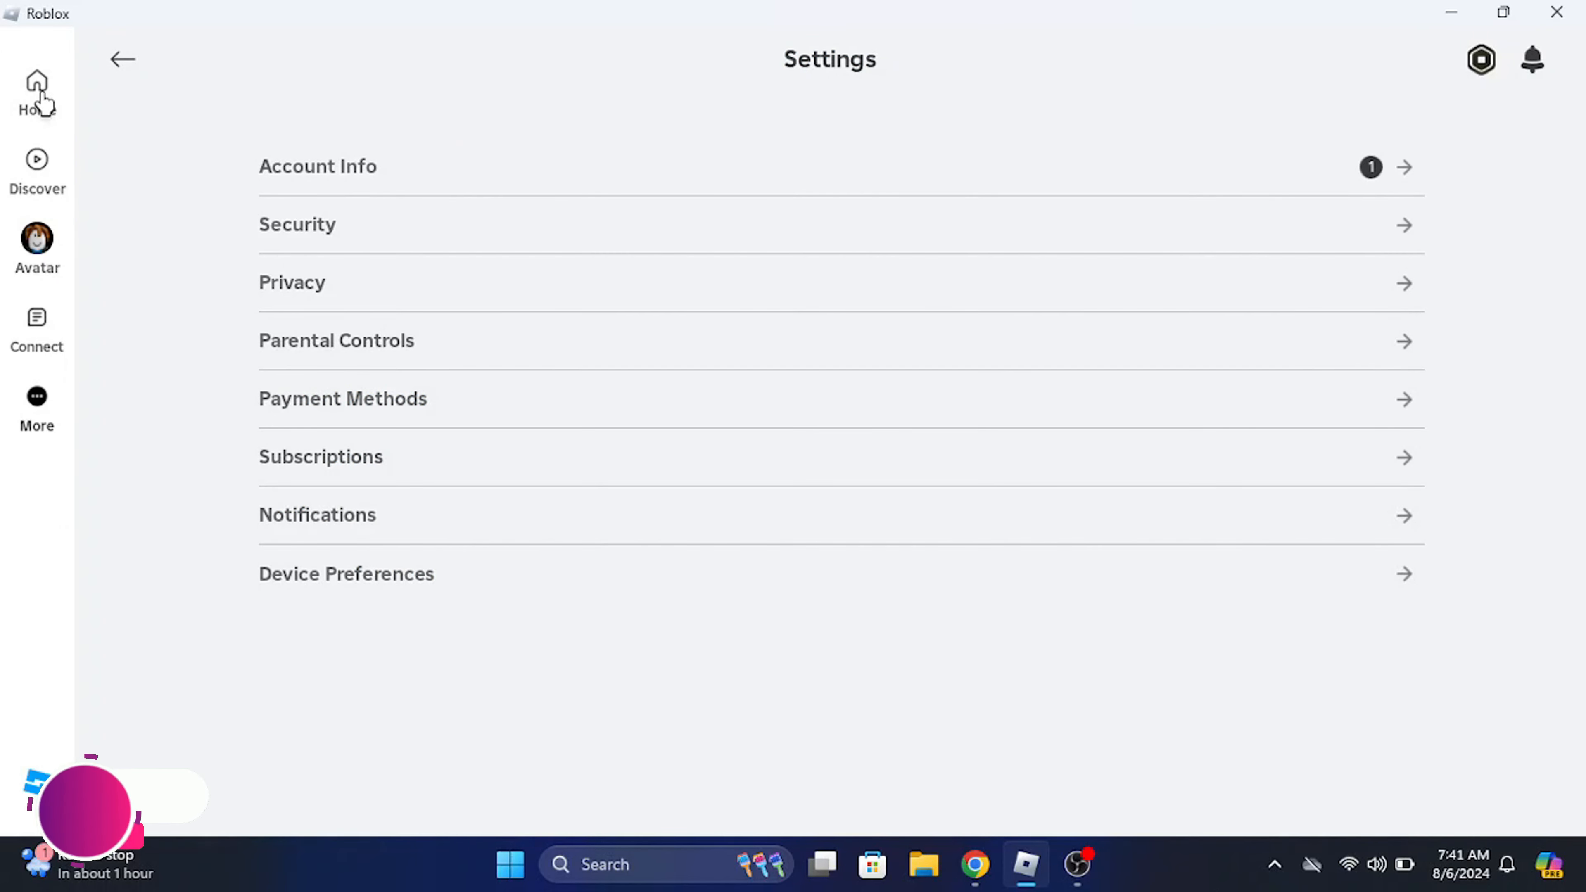
Return to the Home page showing game recommendations.
left_click(37, 89)
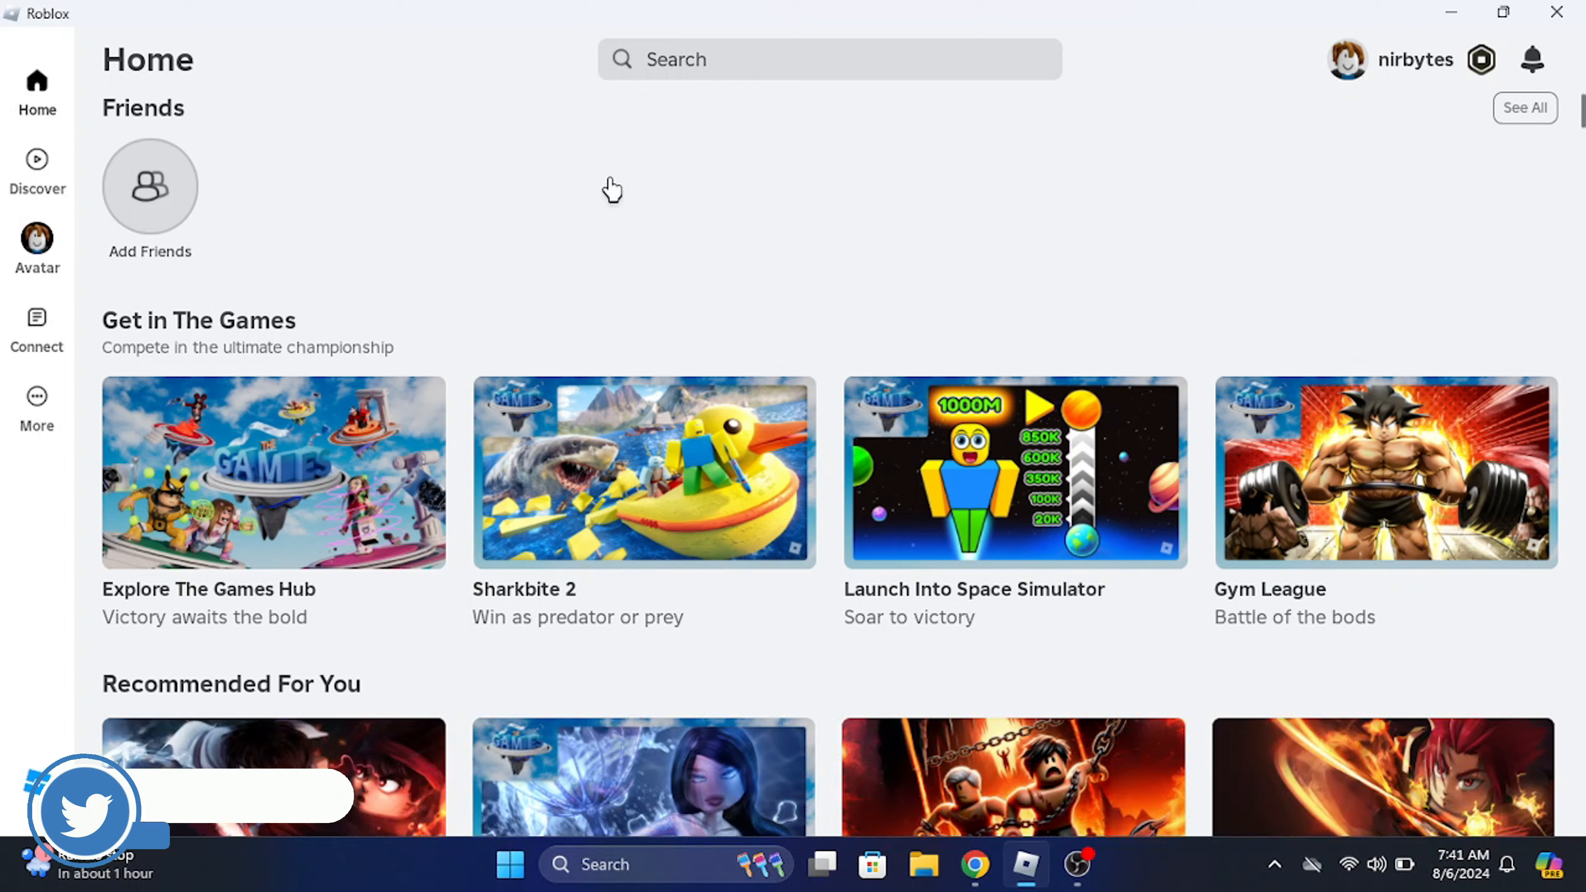
mouse_move(747, 255)
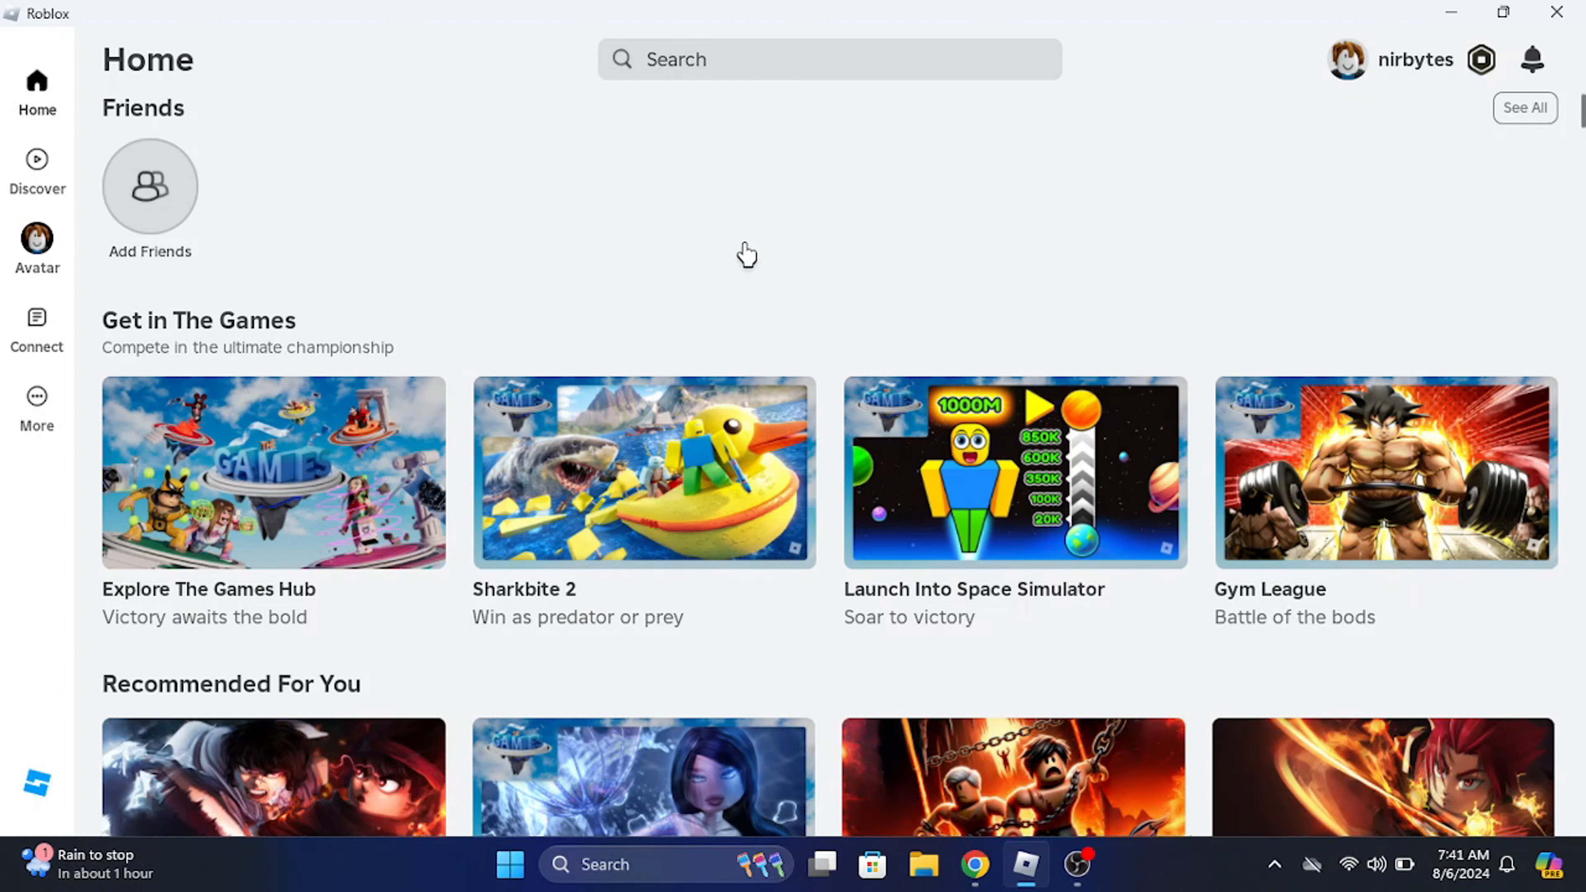
mouse_move(855, 283)
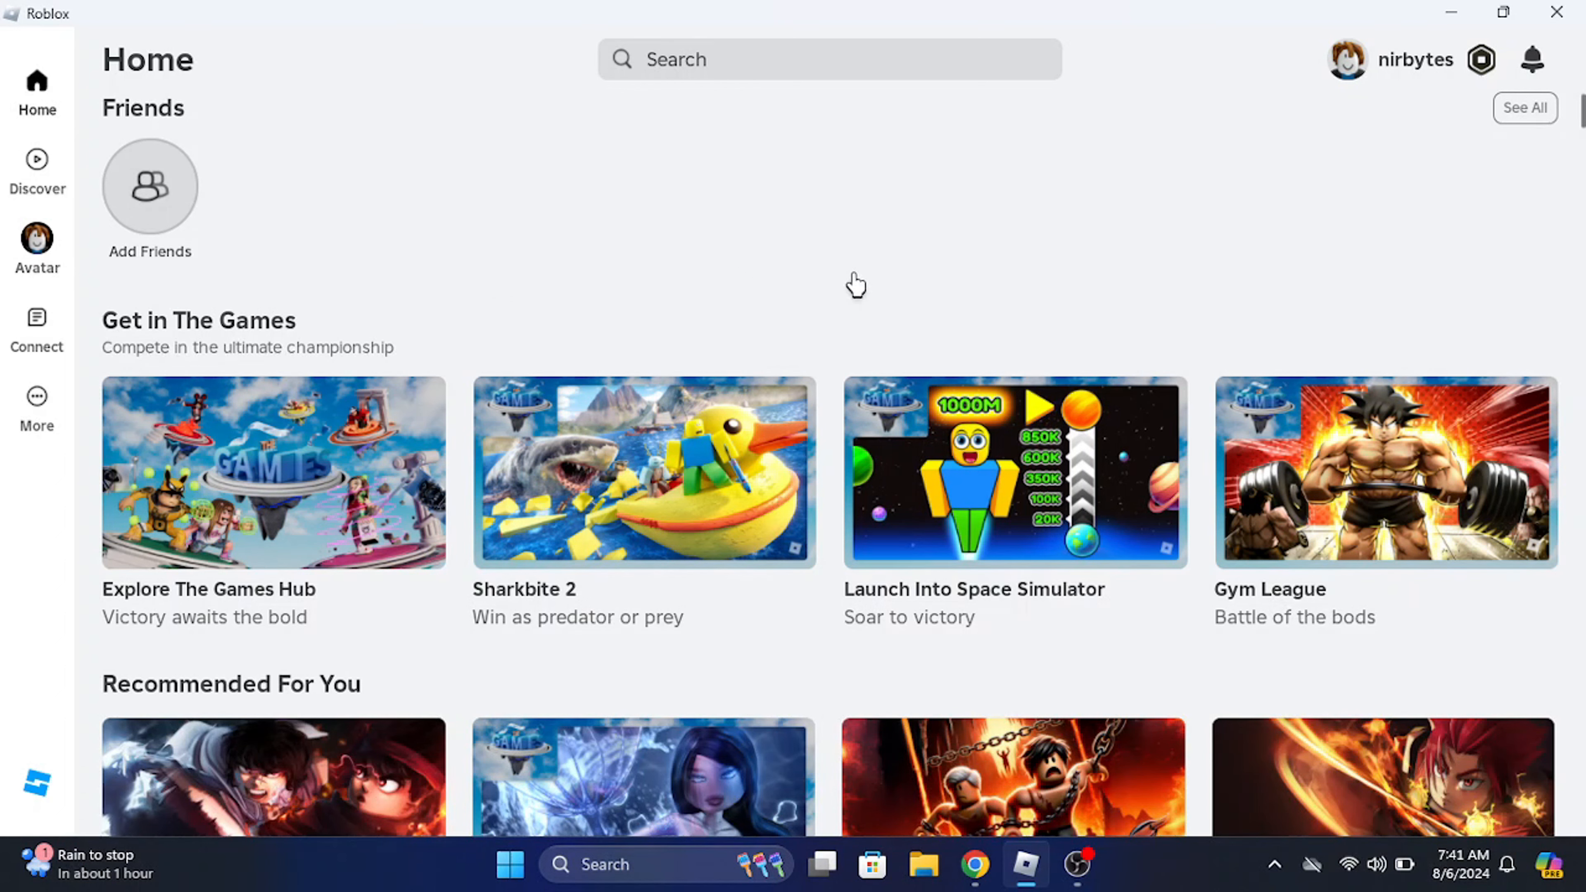
mouse_move(856, 258)
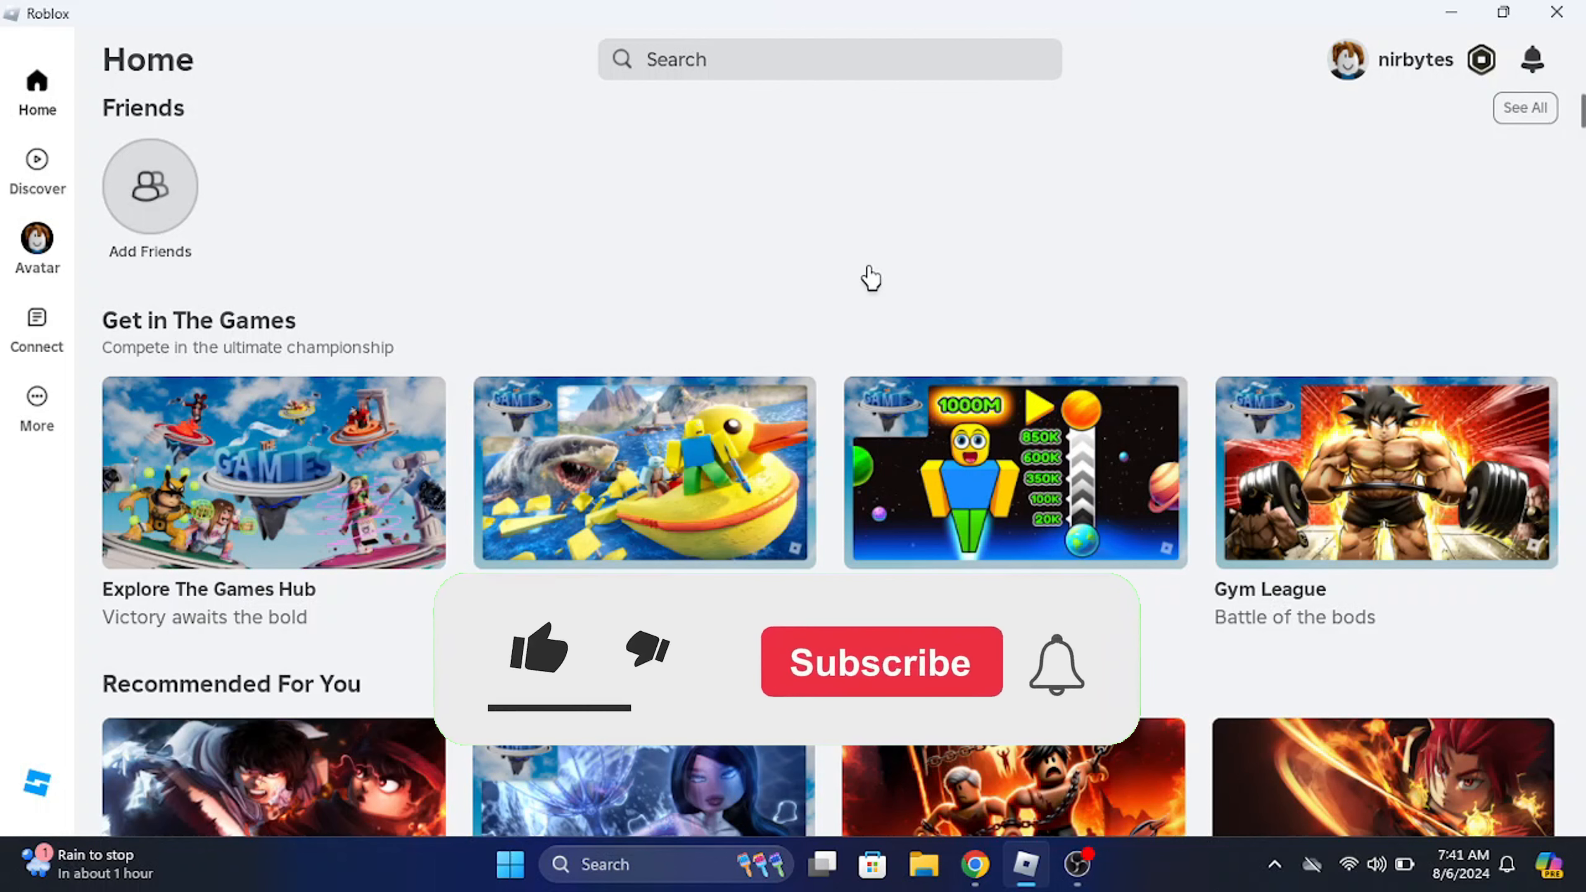
left_click(540, 653)
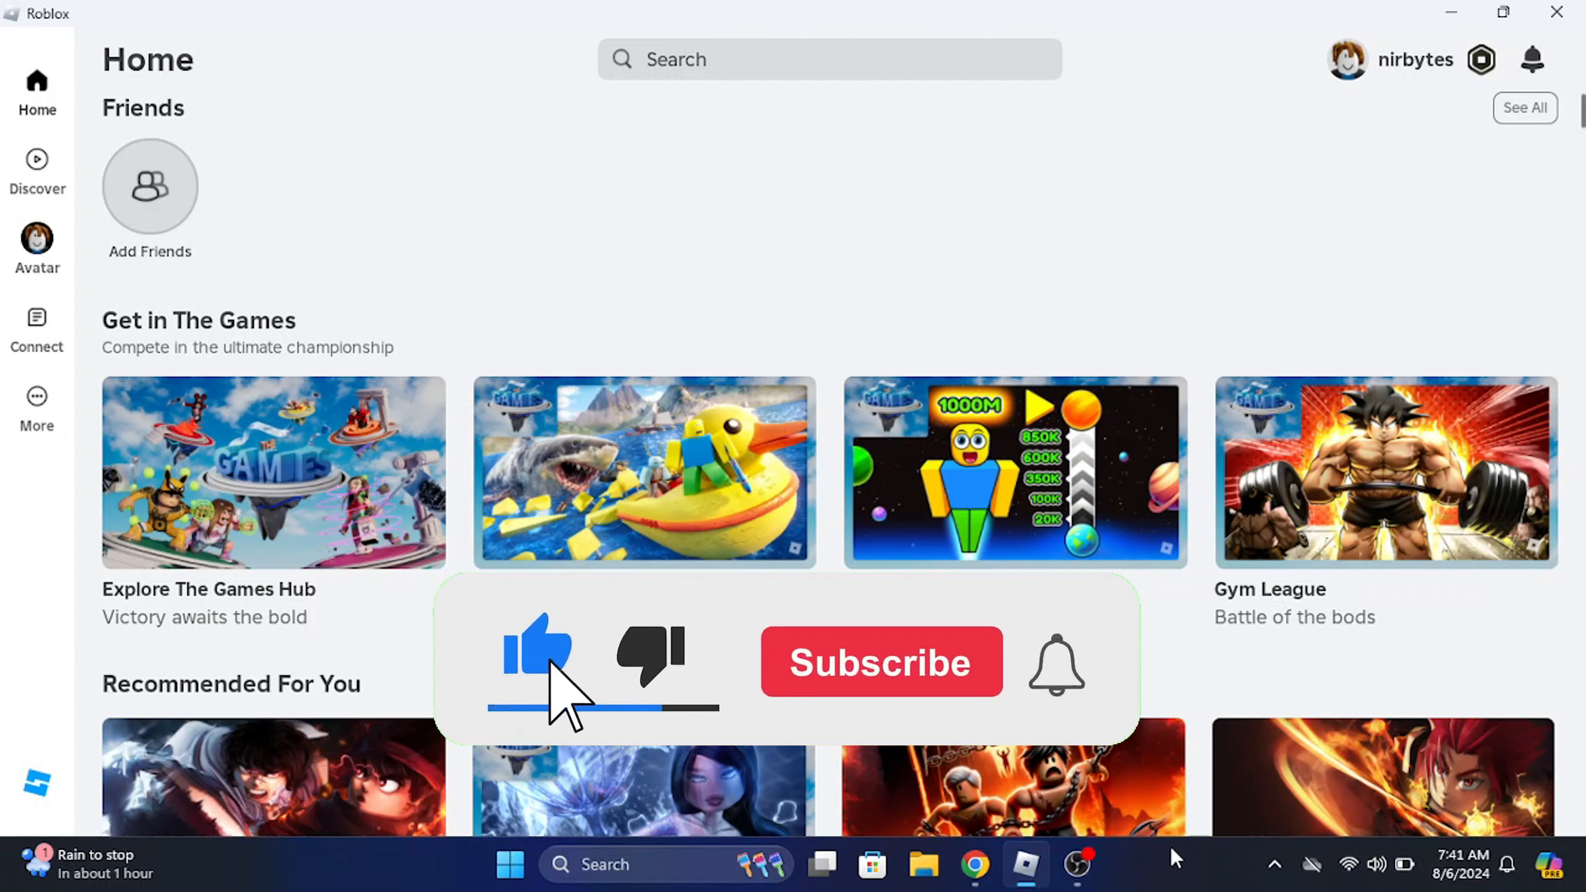
left_click(880, 662)
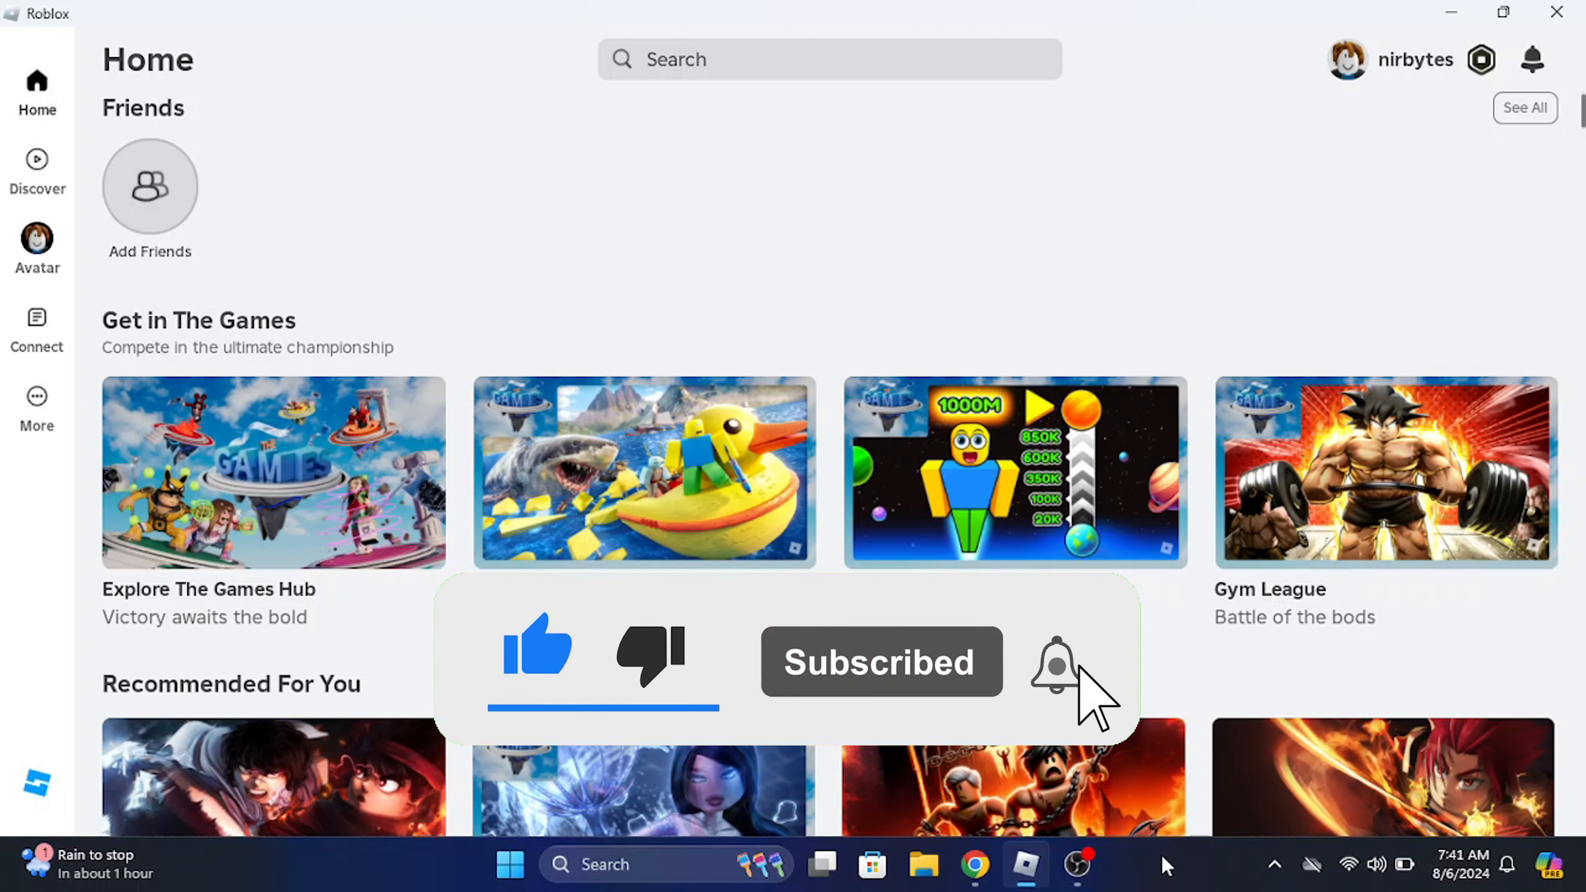